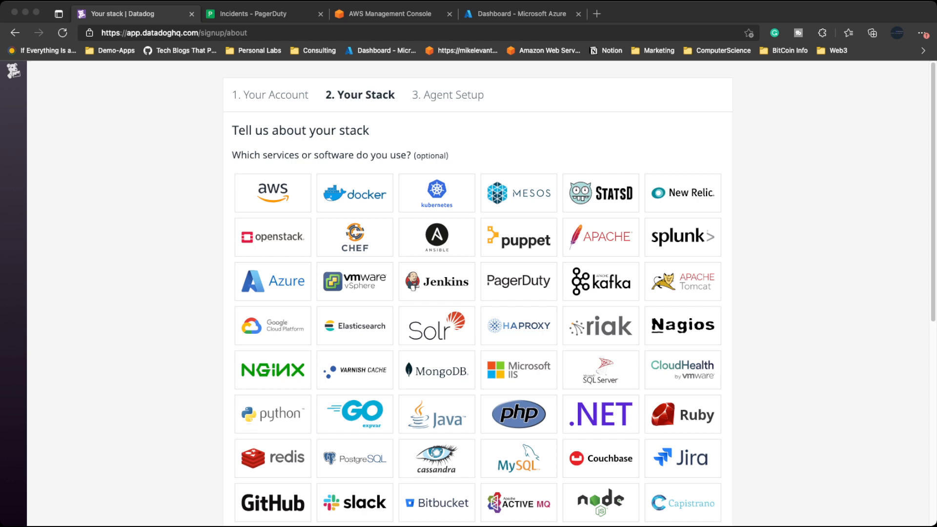
- Select the AWS and Docker tiles on the Your Stack page so both show check marks
click(437, 236)
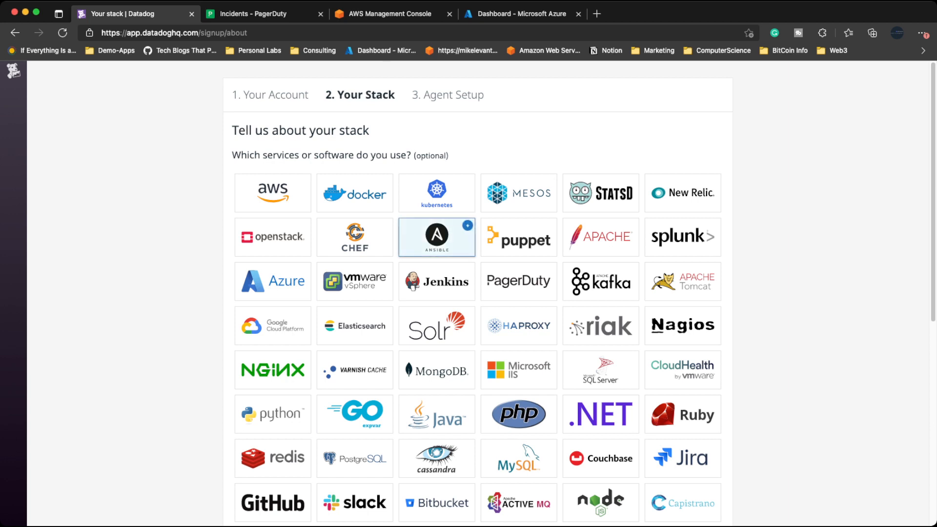
click(355, 502)
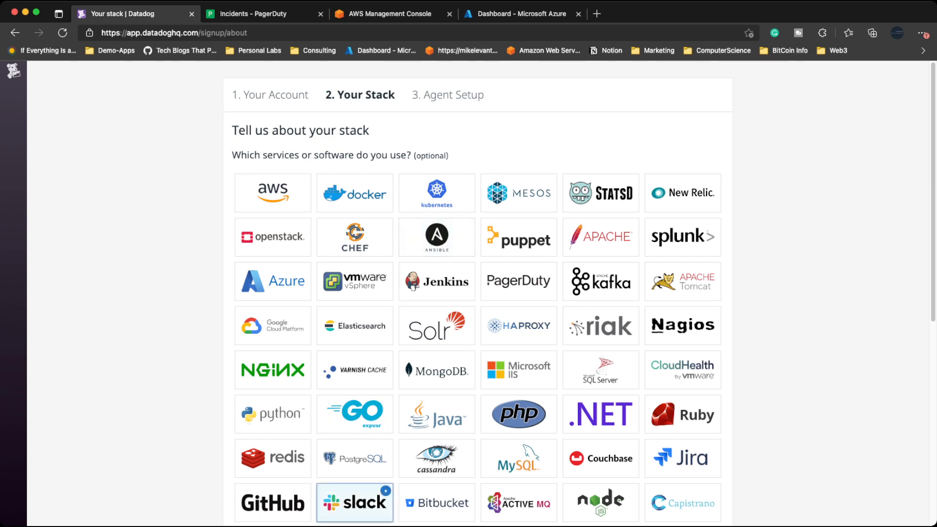
click(356, 502)
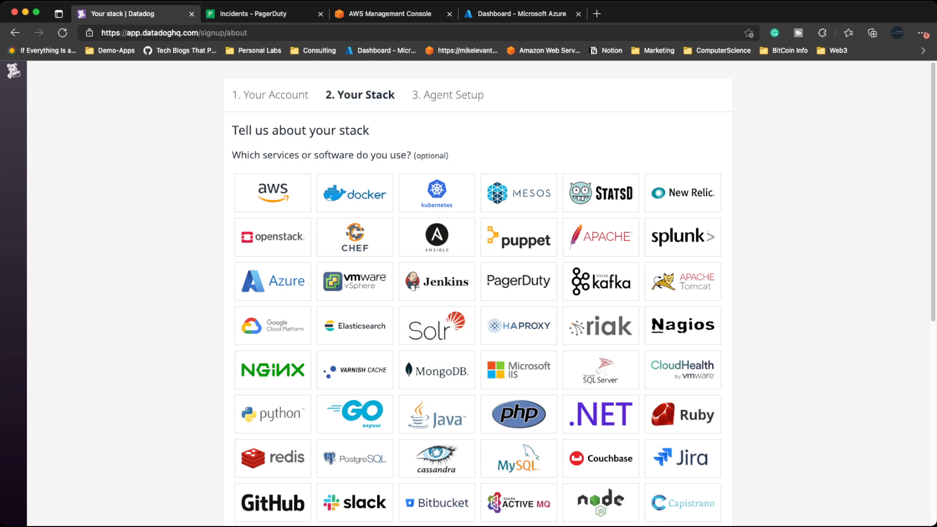
click(682, 194)
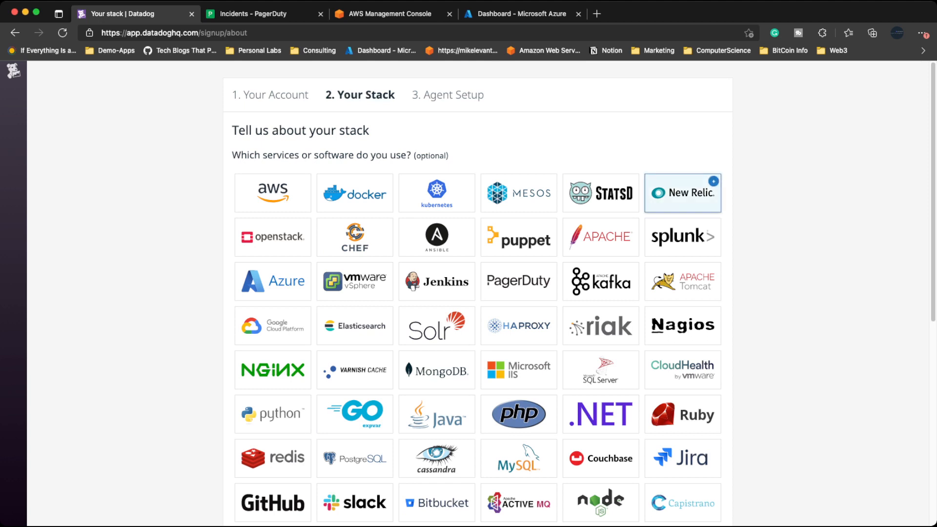
click(683, 192)
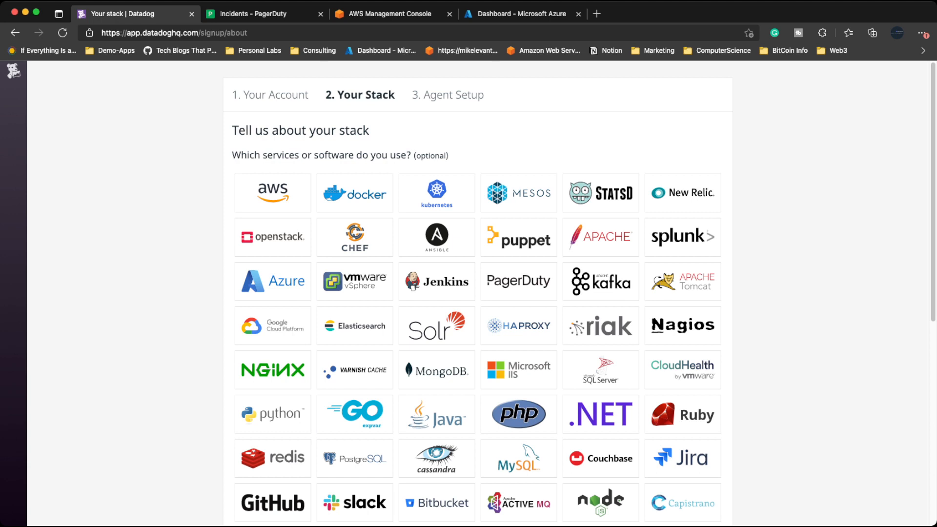
click(354, 192)
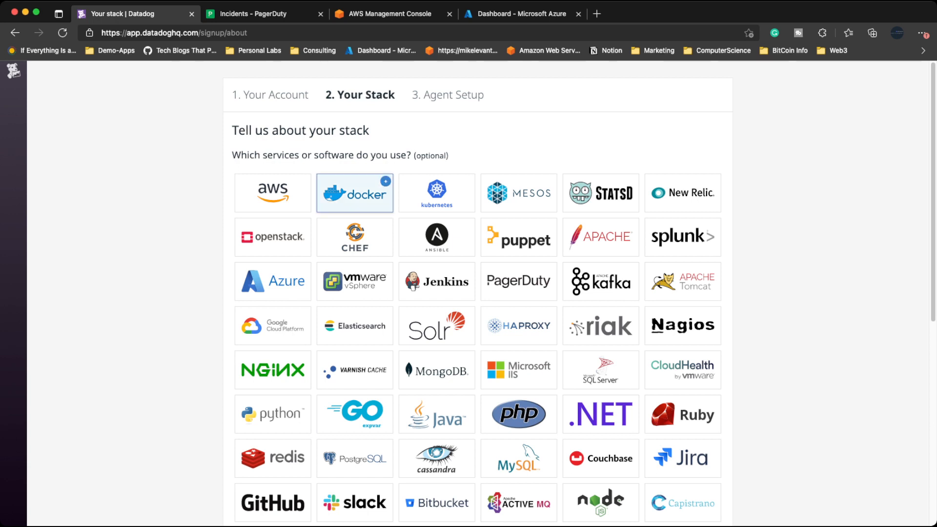
click(272, 193)
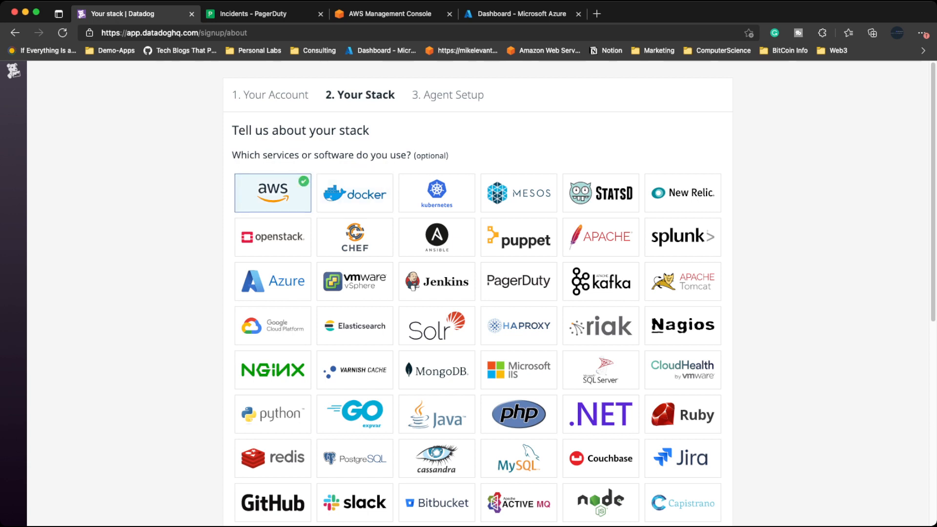
click(354, 192)
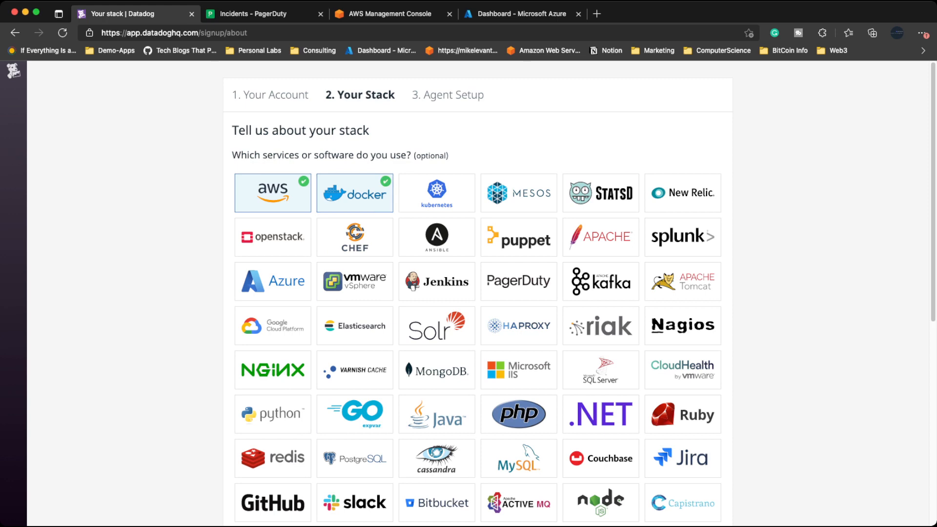
- Set 1 server, answer No to hosting provider, enter goal 'testing APM', and continue to agent setup
scroll(down, 3)
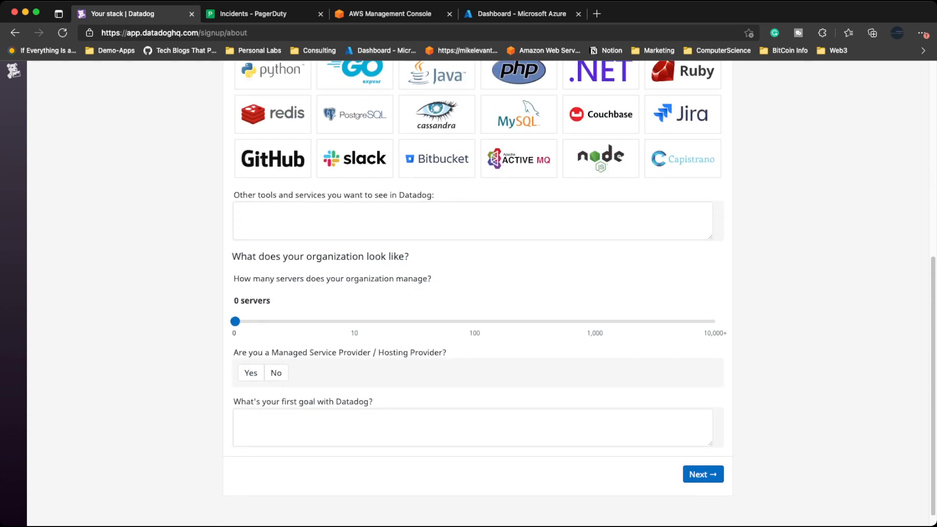
click(473, 221)
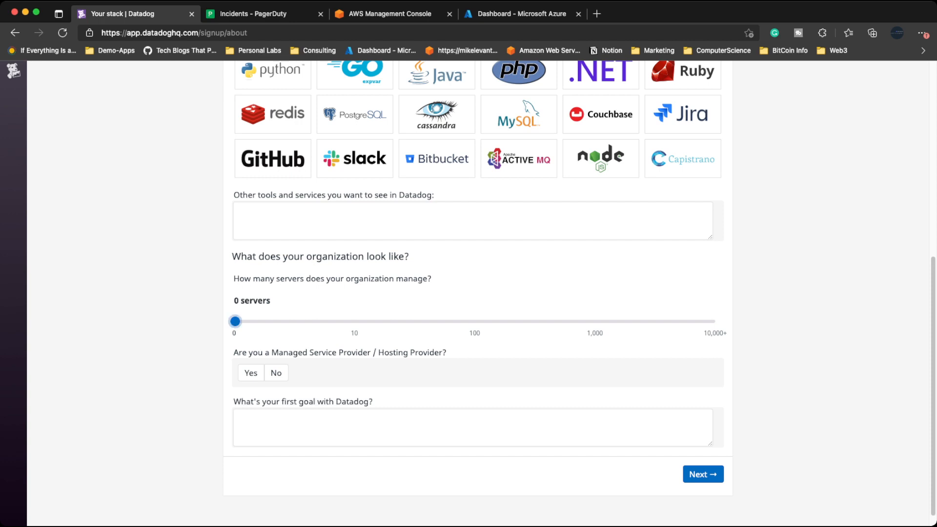
drag(235, 321, 254, 322)
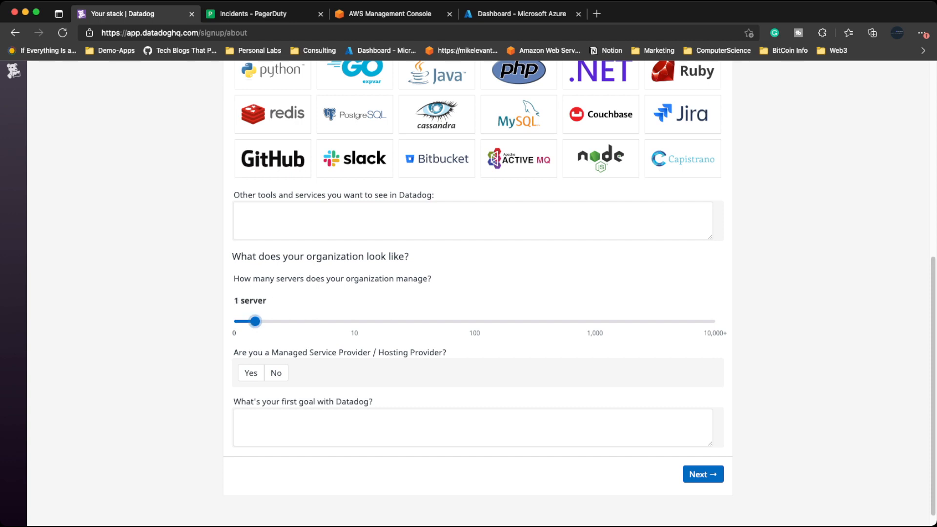
click(275, 372)
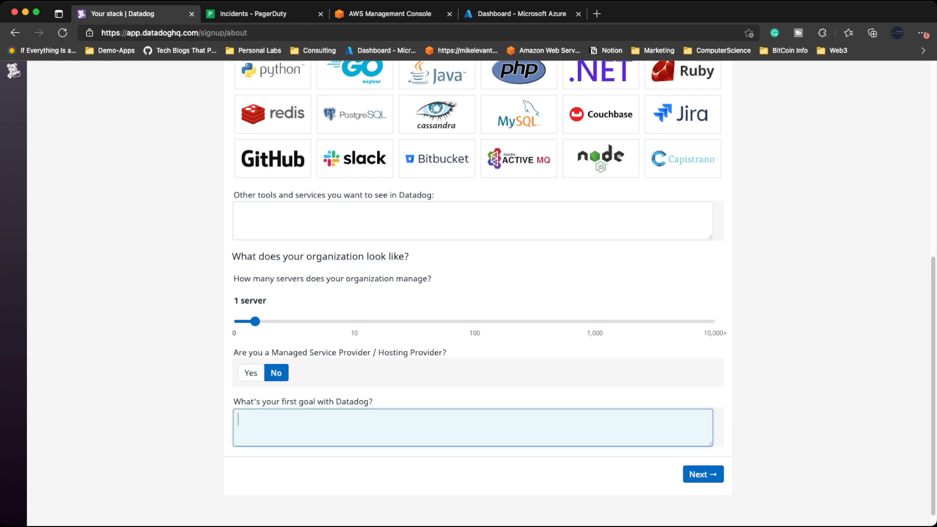
text(testing APM)
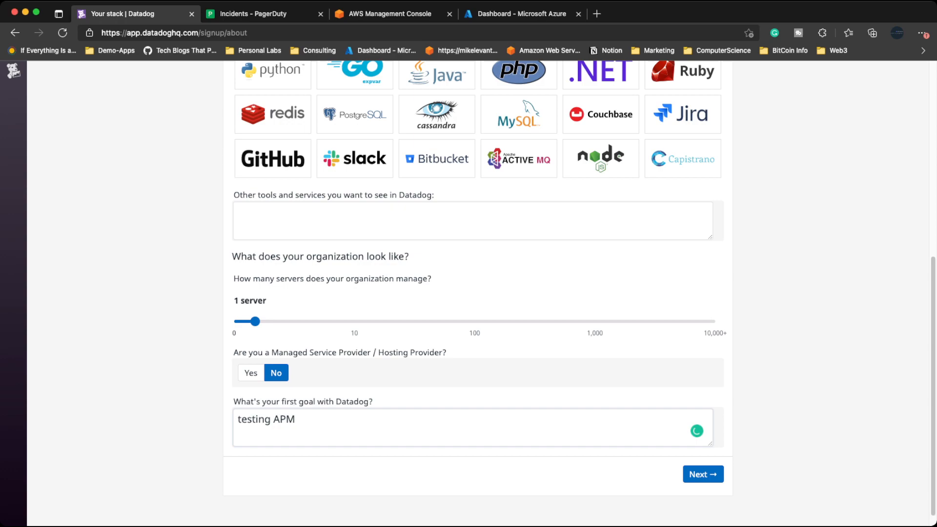
click(703, 474)
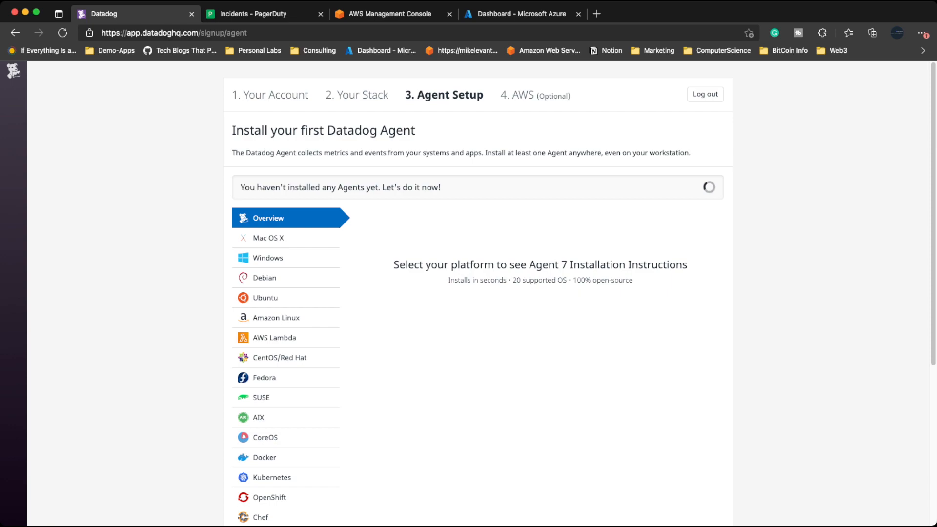
- Review the Kubernetes and Ubuntu agent install instructions, scrolling through the steps
click(285, 337)
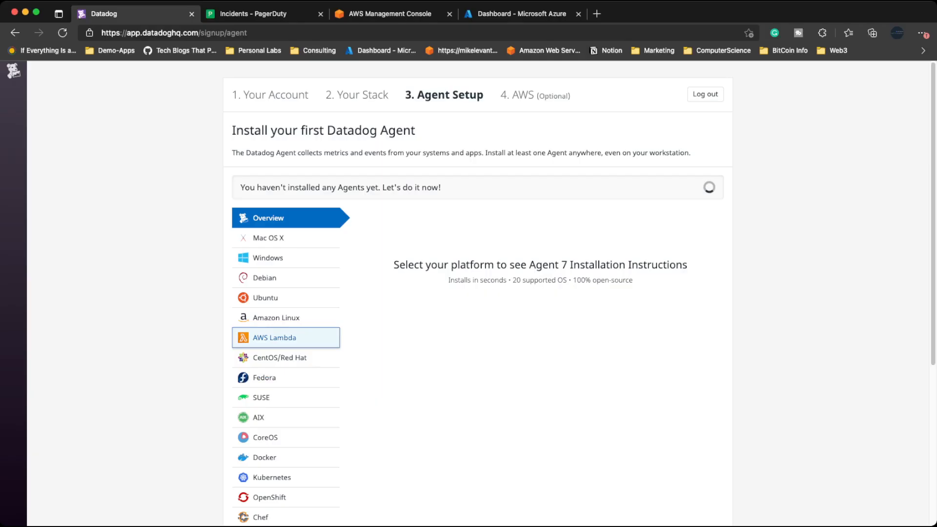
click(272, 478)
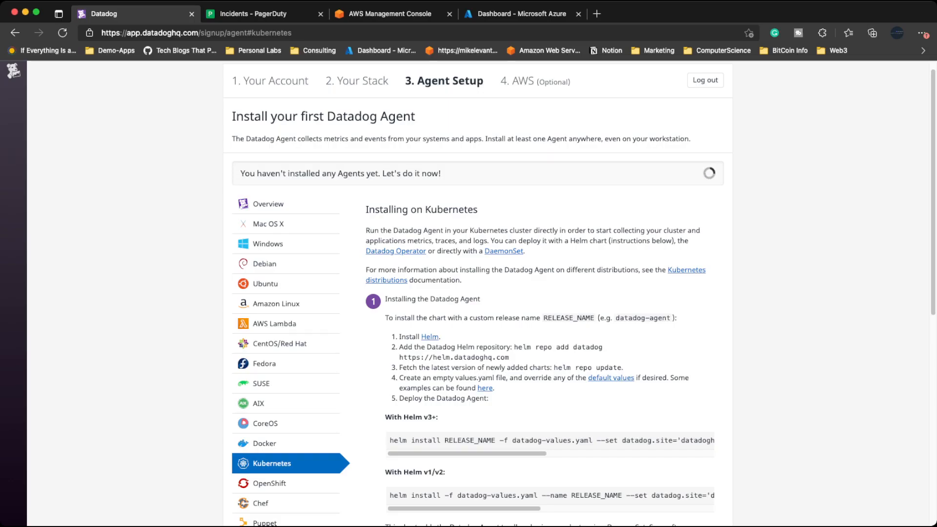
scroll(down, 3)
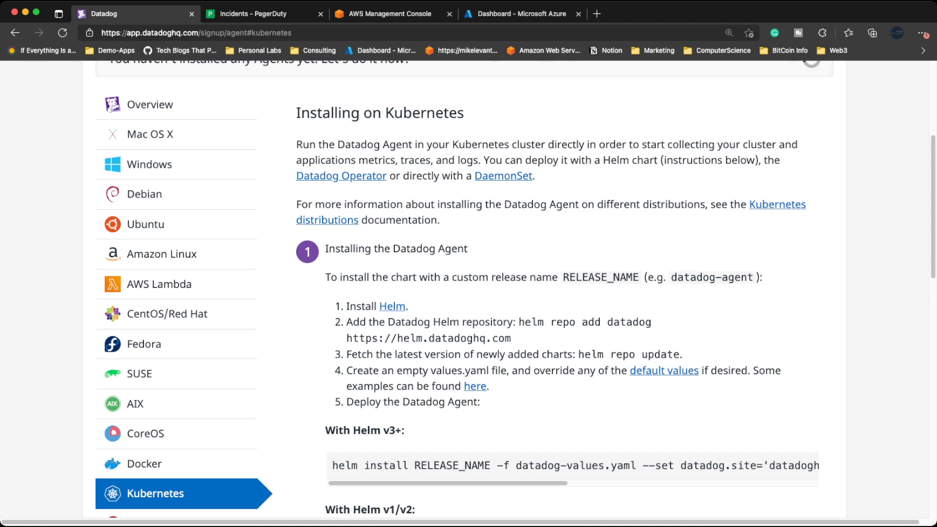
scroll(down, 3)
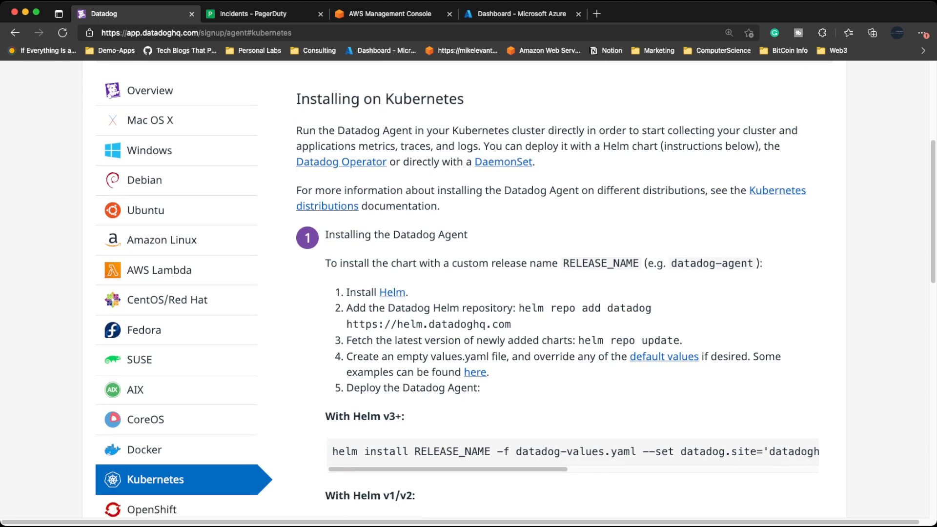
scroll(down, 3)
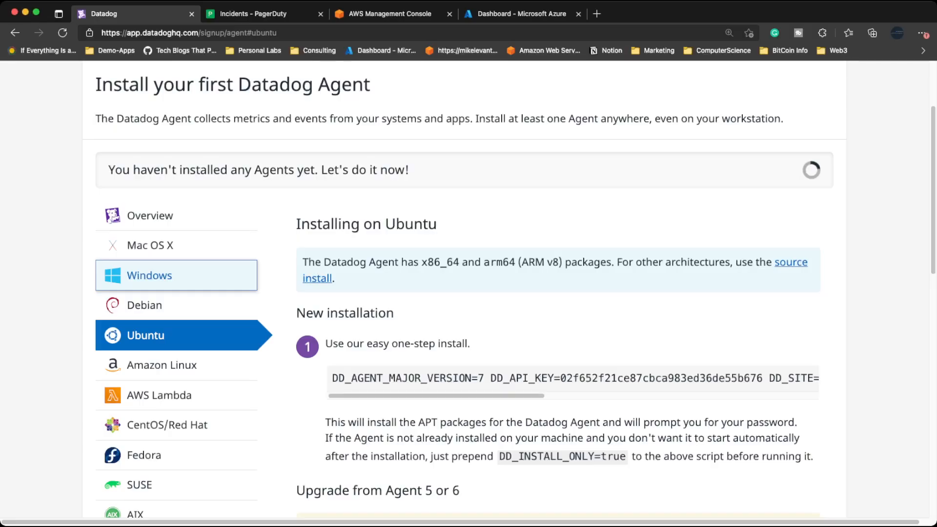
scroll(down, 3)
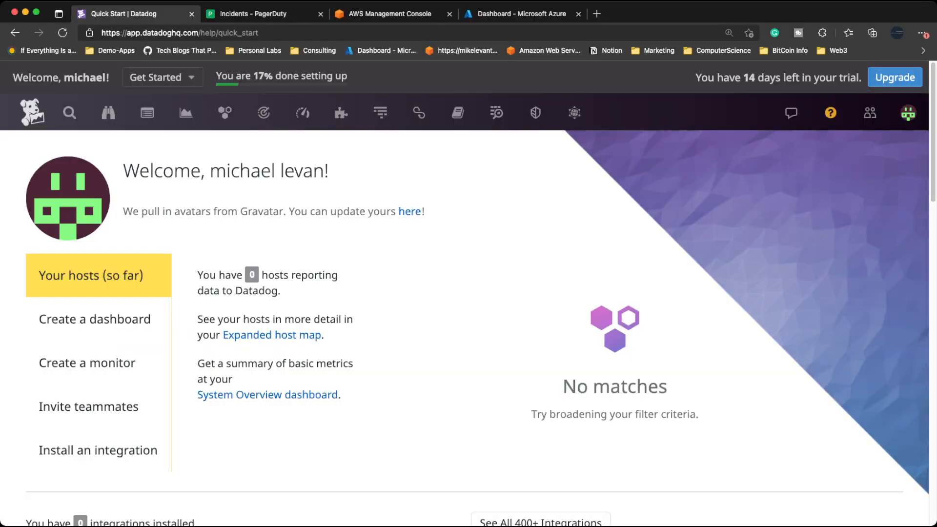
- Browse the dashboard, monitor and teammate Quick Start sections, then go to the Integrations catalog
click(95, 318)
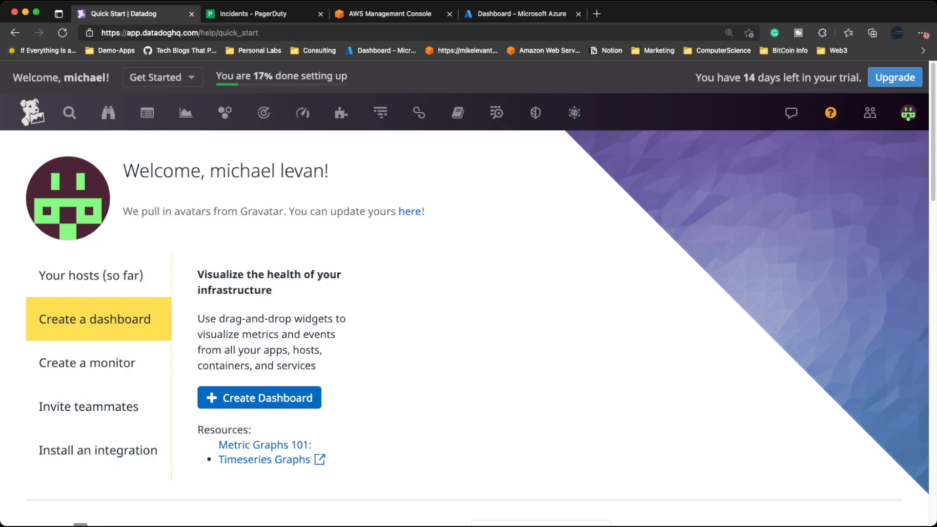
scroll(down, 3)
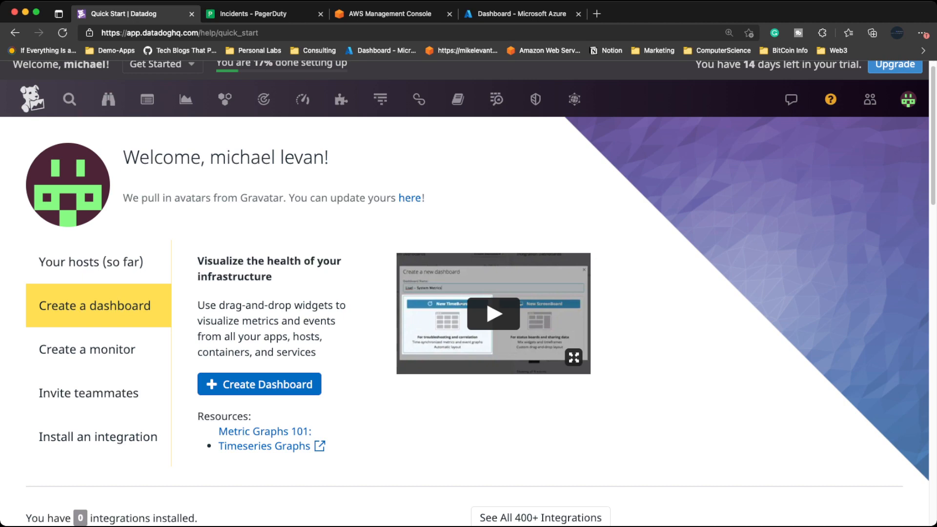
click(86, 349)
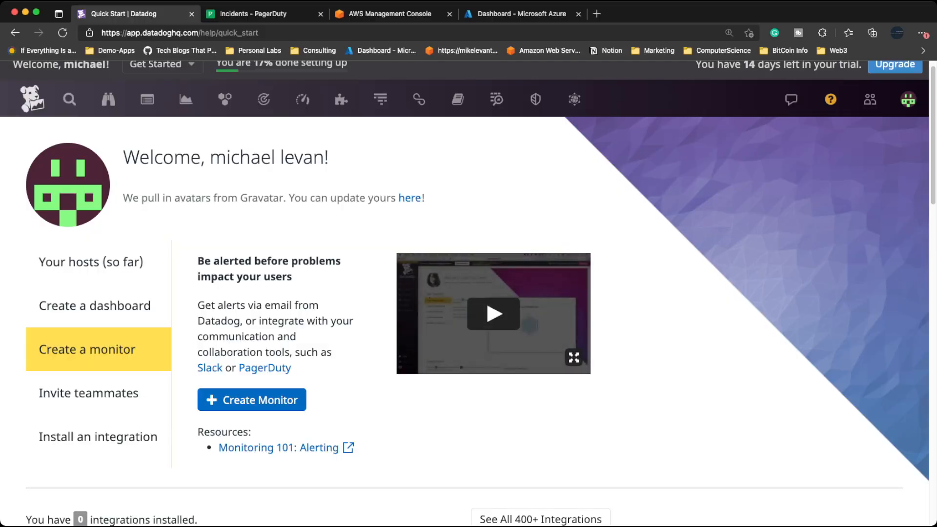
click(89, 393)
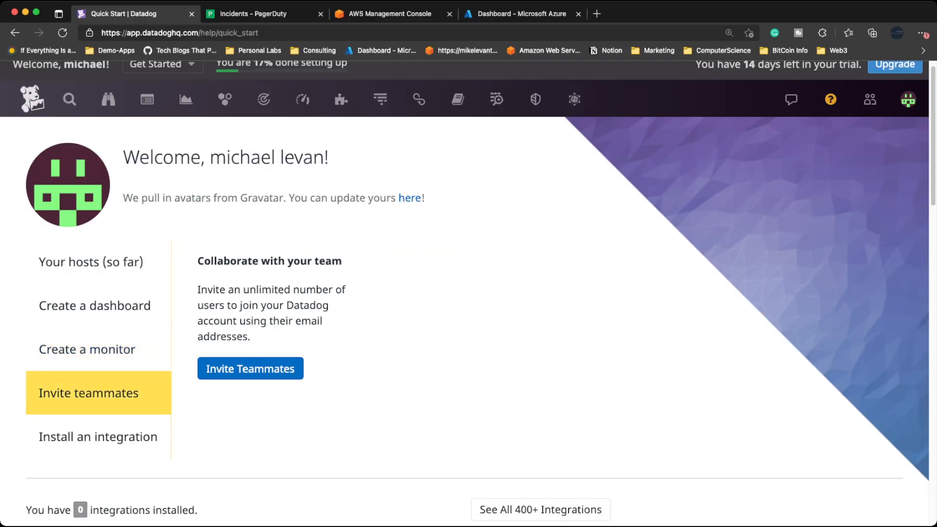
click(98, 437)
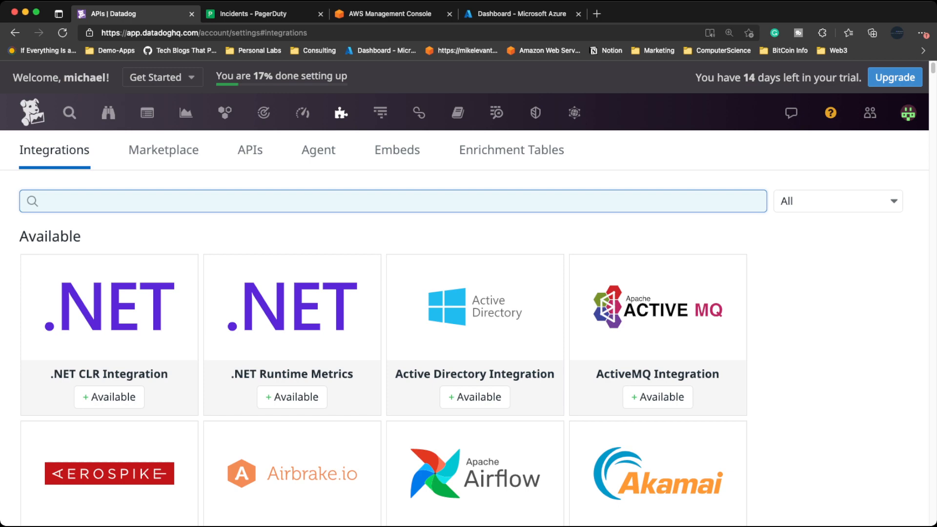
scroll(down, 3)
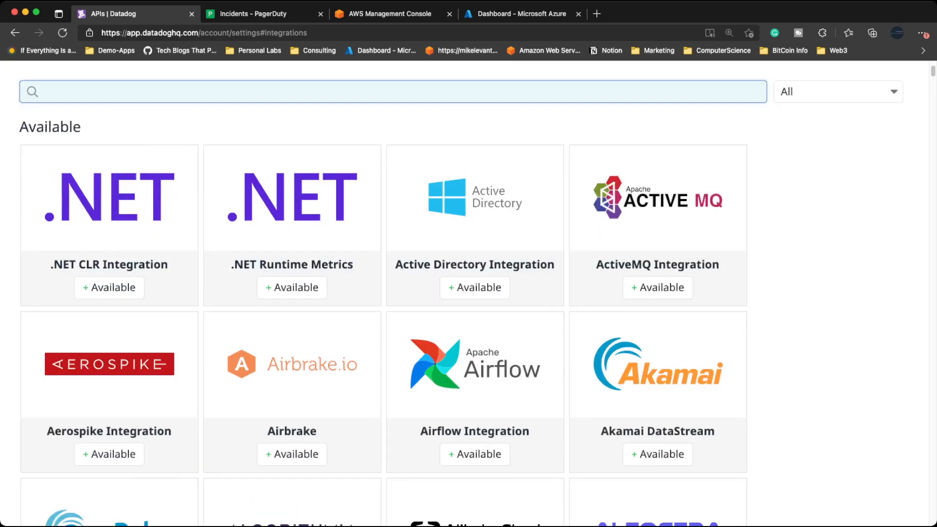
scroll(down, 3)
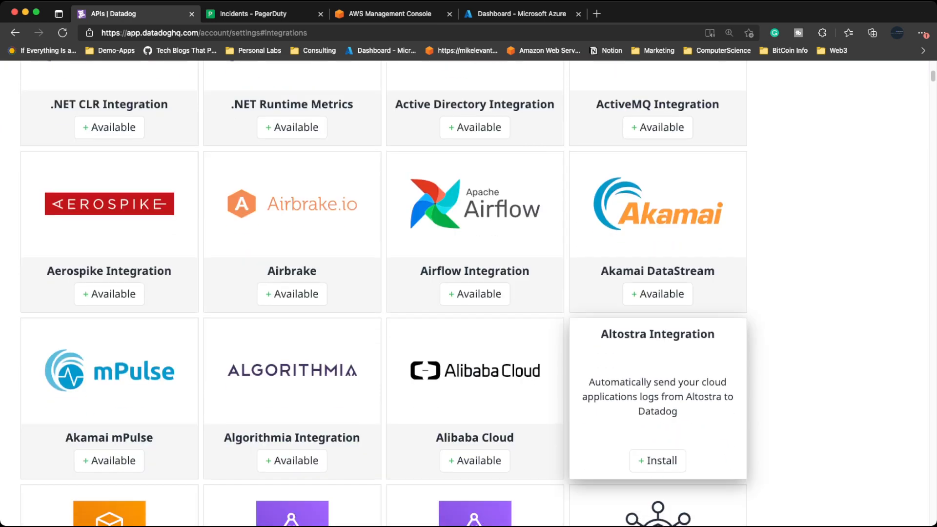
scroll(down, 3)
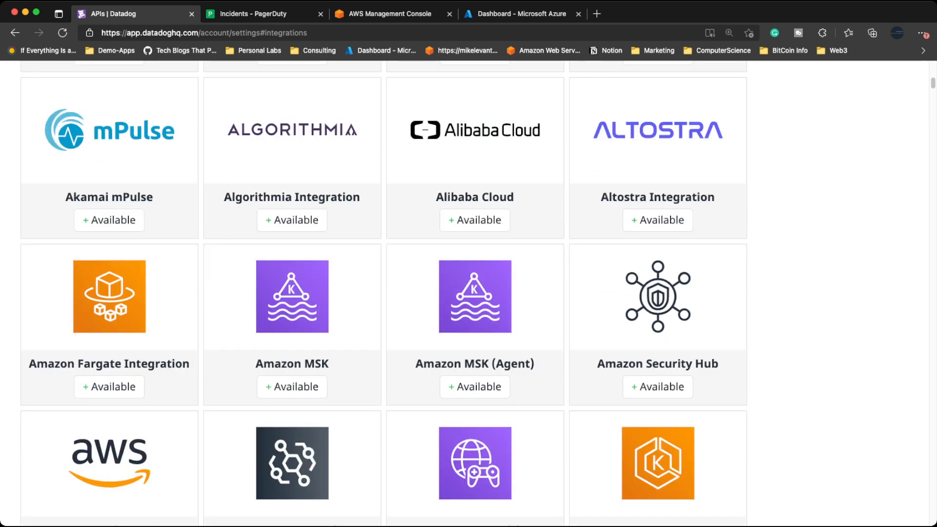
scroll(down, 3)
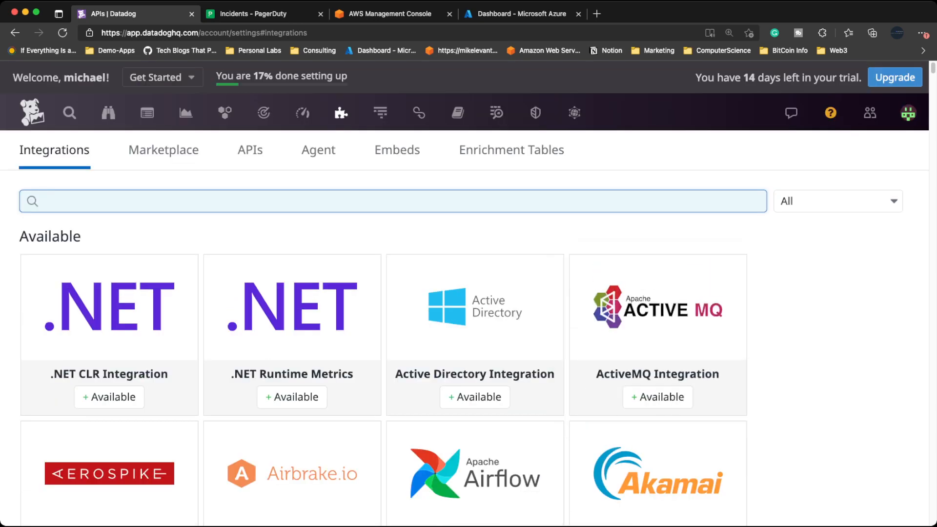
click(264, 114)
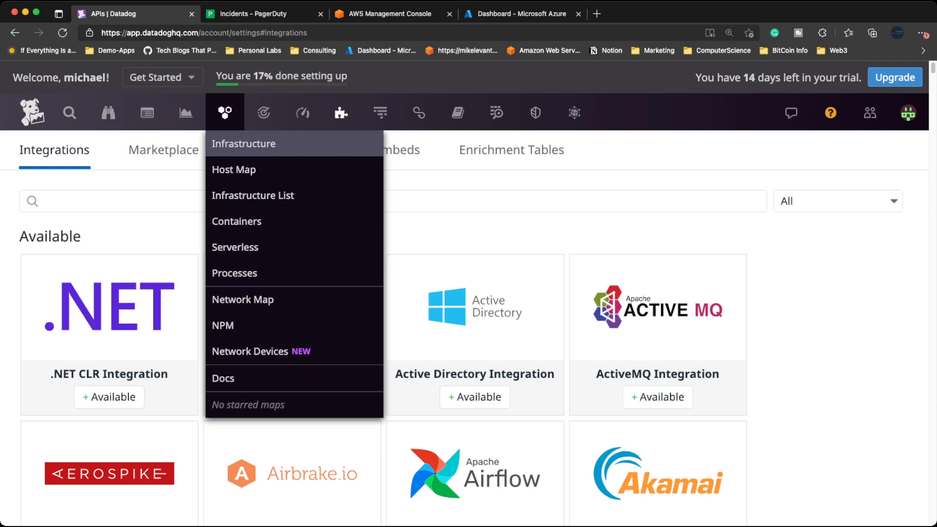
mouse_move(236, 247)
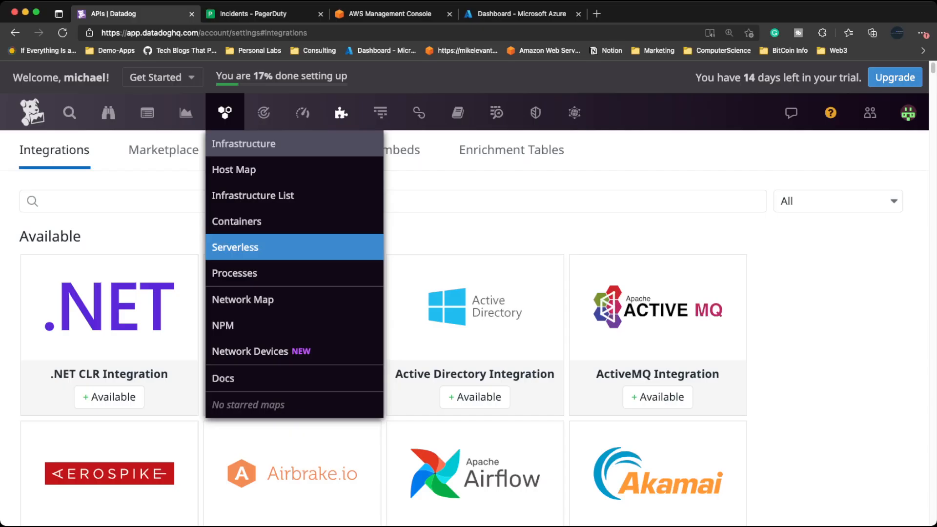
mouse_move(236, 222)
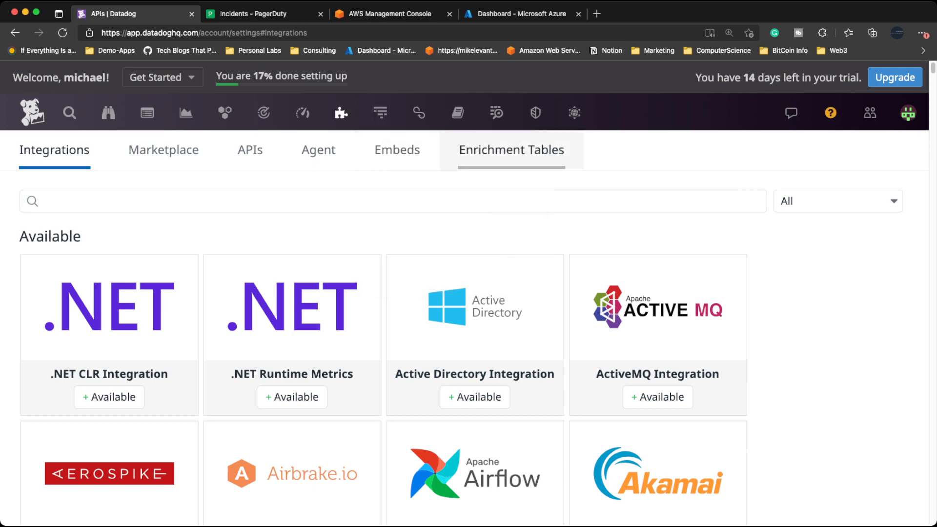
- Preview the Logs feature submenu, then select the browser address bar
click(496, 113)
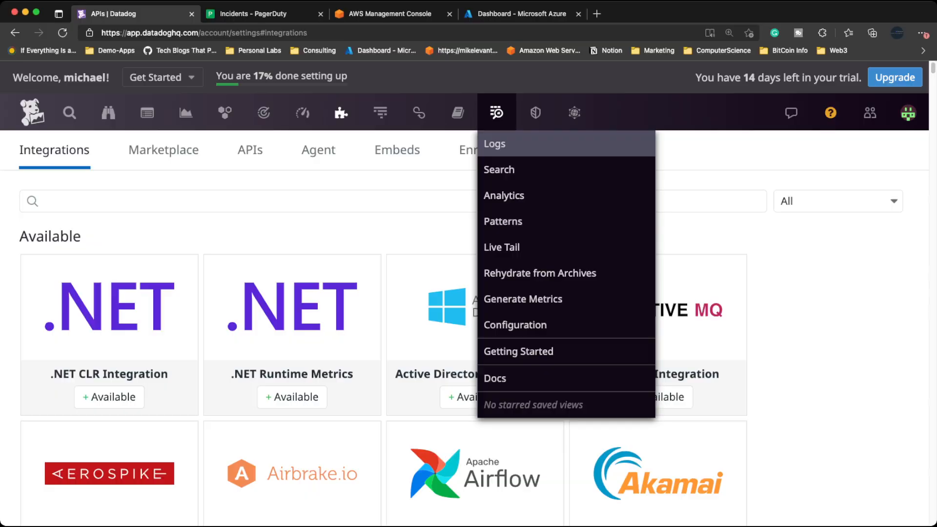
mouse_move(574, 112)
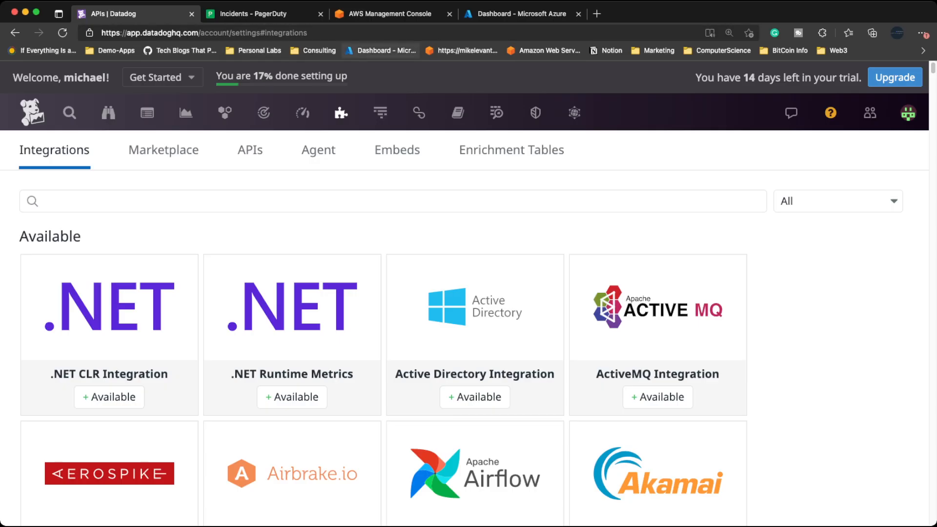
click(203, 33)
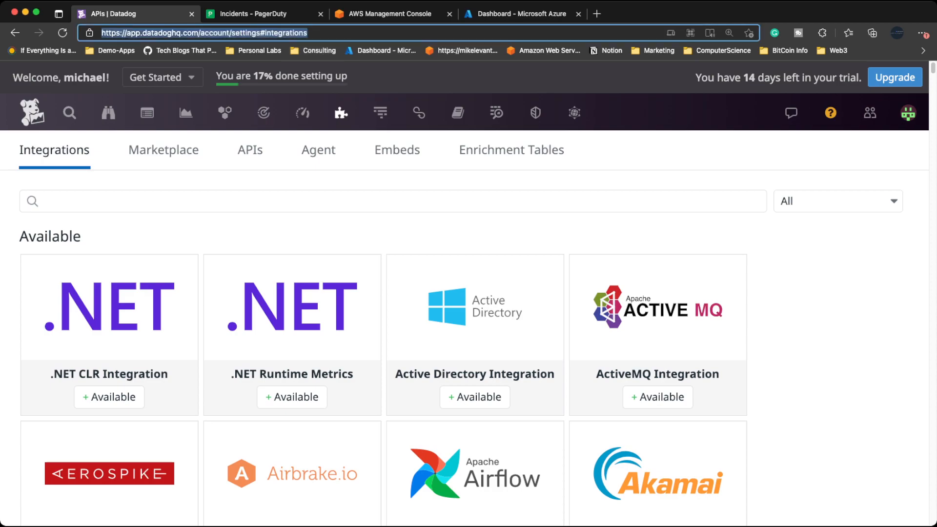
- Visit datadoghq.com from the address bar, then close that tab to return to PagerDuty incidents
text(datadoghq.com)
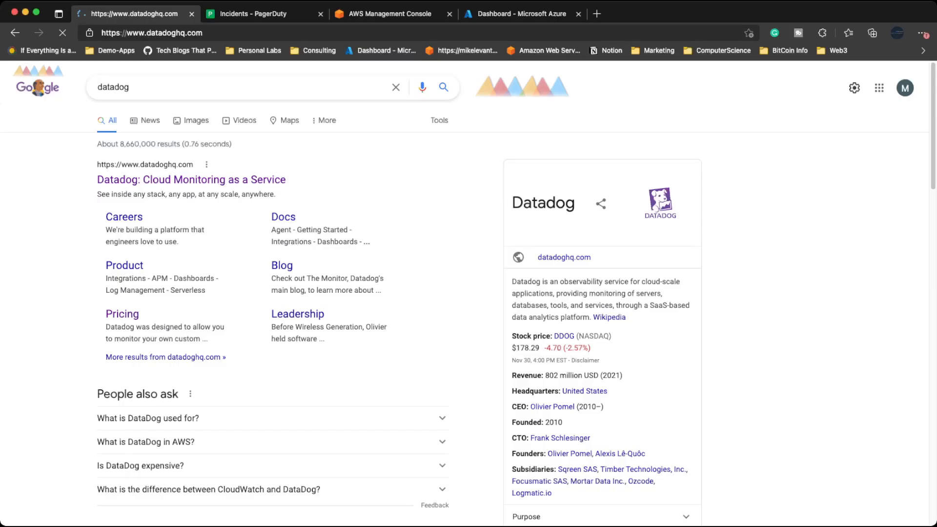
click(191, 179)
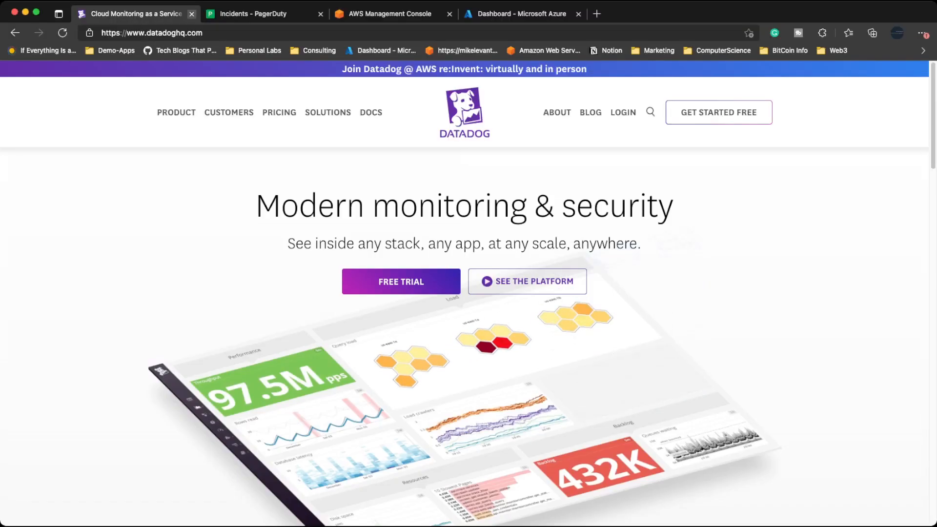
click(254, 13)
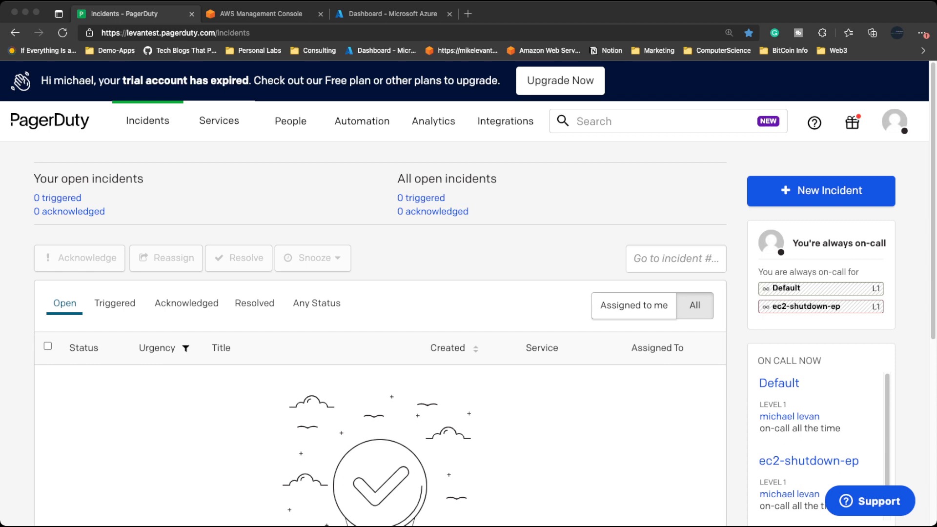
- Go to the Event Rulesets area under Automation
click(361, 121)
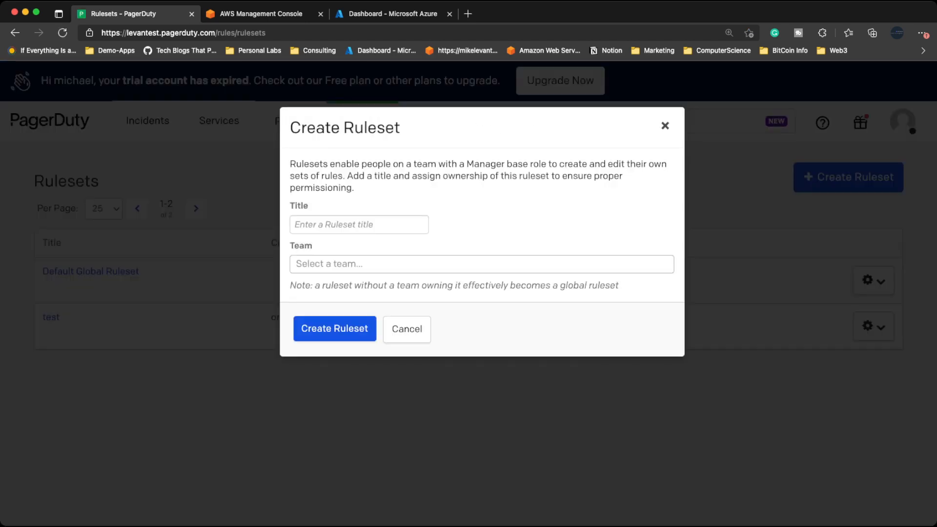
- Create a ruleset titled test1 with a team owner and view its page with the integration key
click(359, 225)
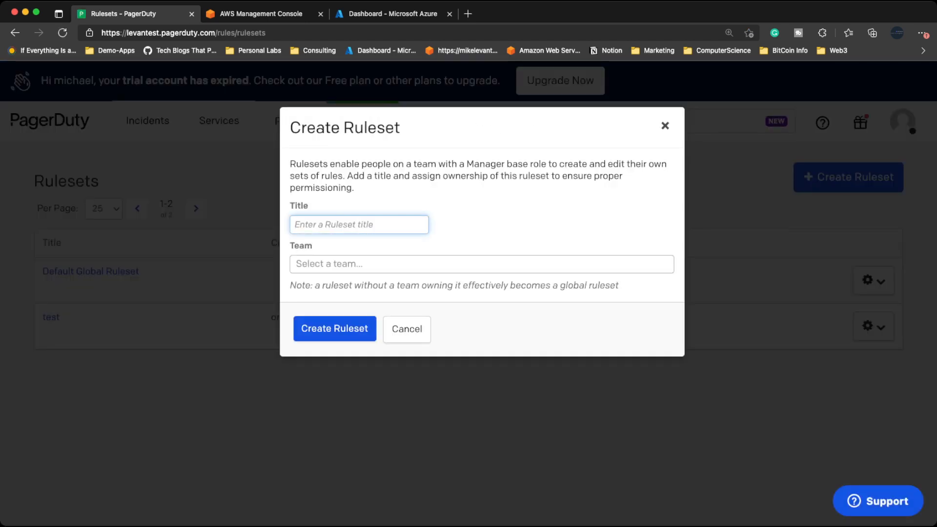
text(twe)
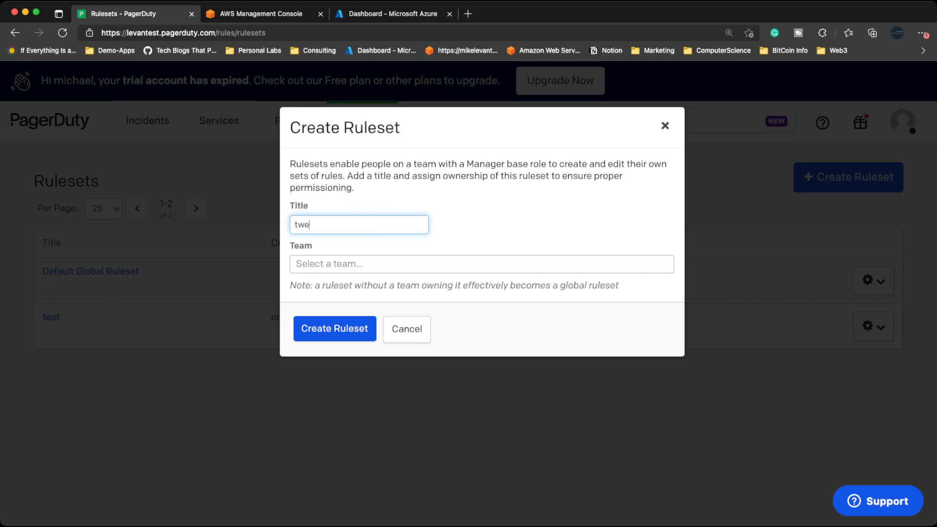
click(334, 329)
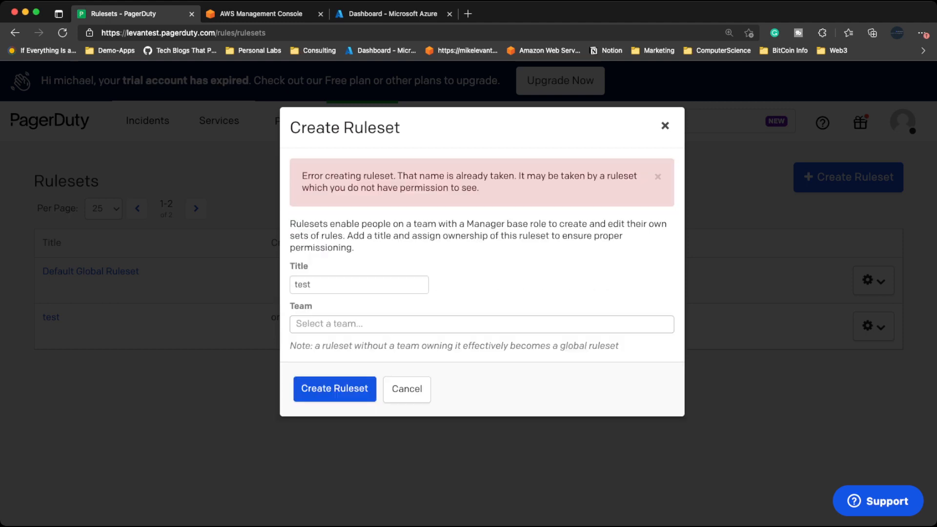
click(480, 324)
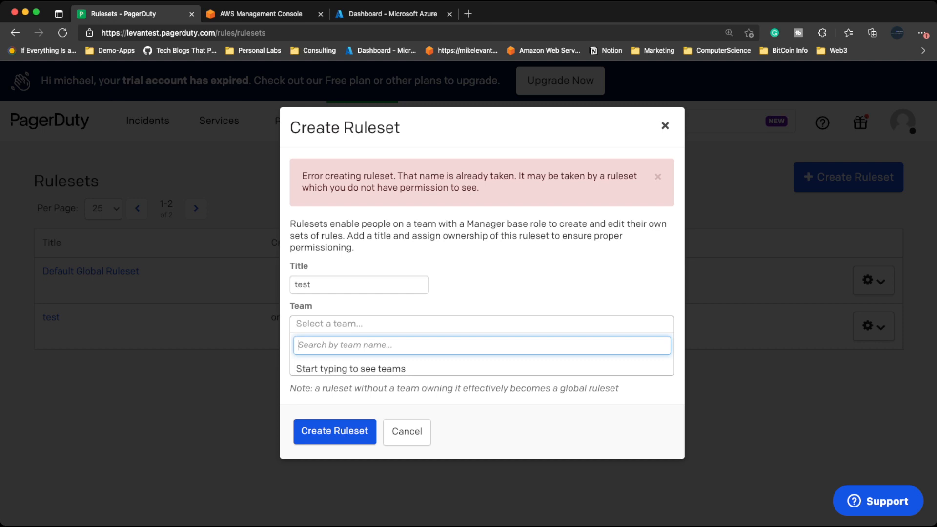
click(333, 431)
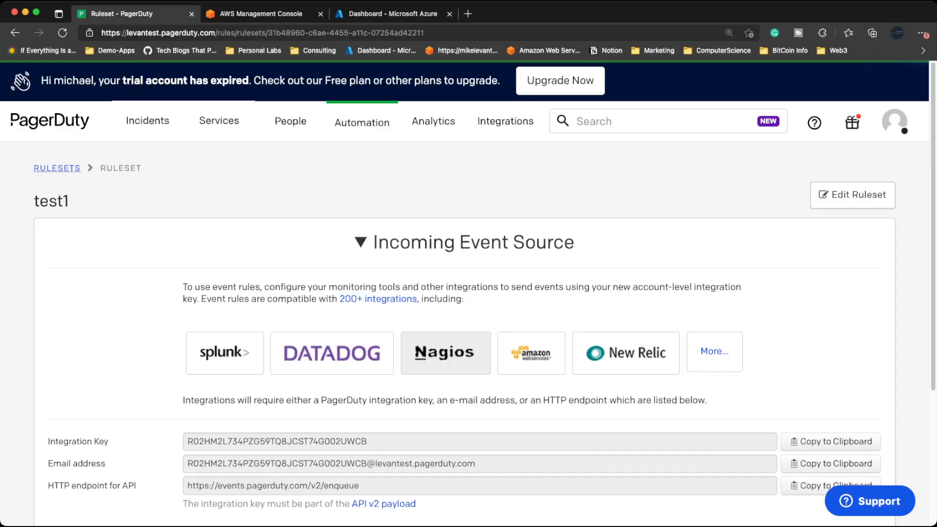
scroll(down, 3)
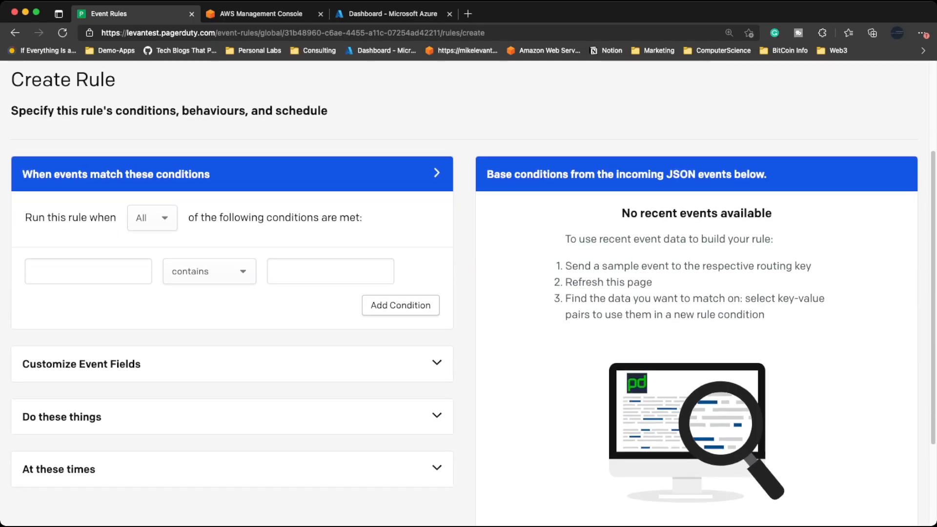
- Draft condition headers.from.0.address contains mike, add a blank second condition, then close PagerDuty
scroll(down, 3)
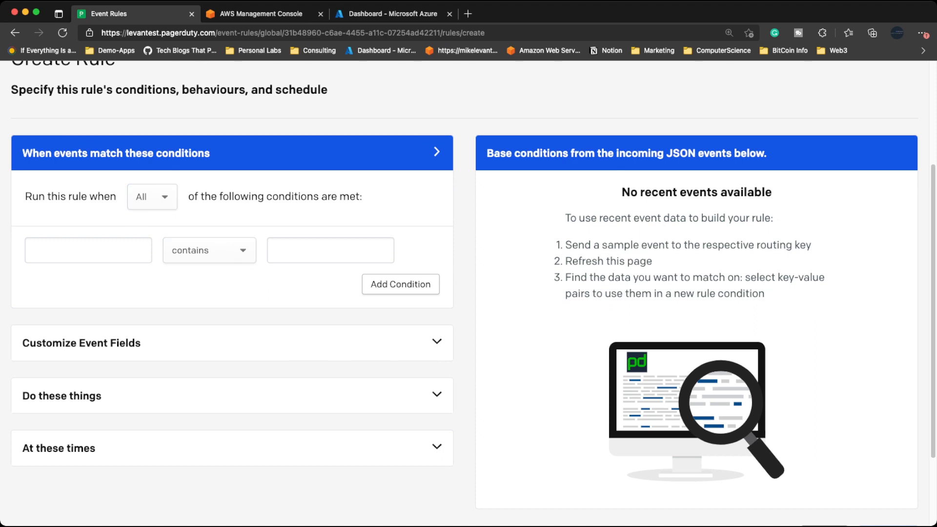
click(88, 250)
text(headers.from.0.address)
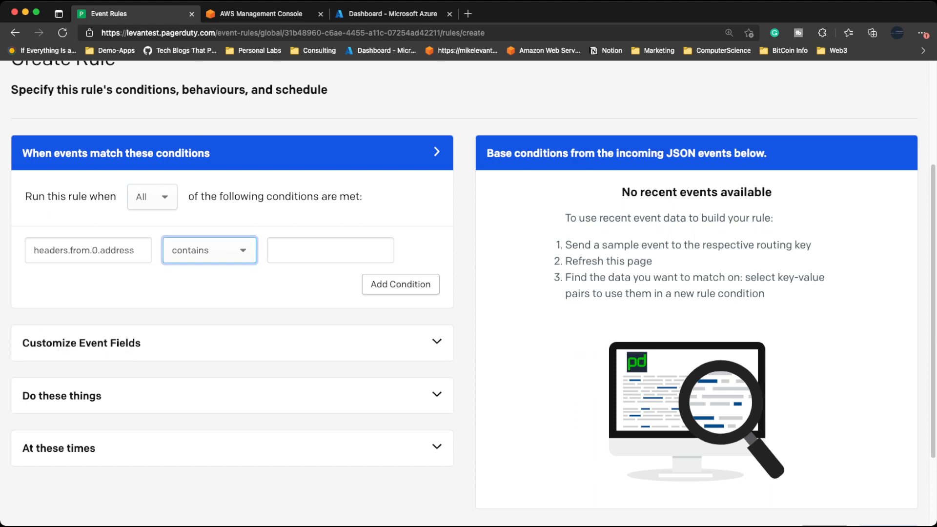
text(mi)
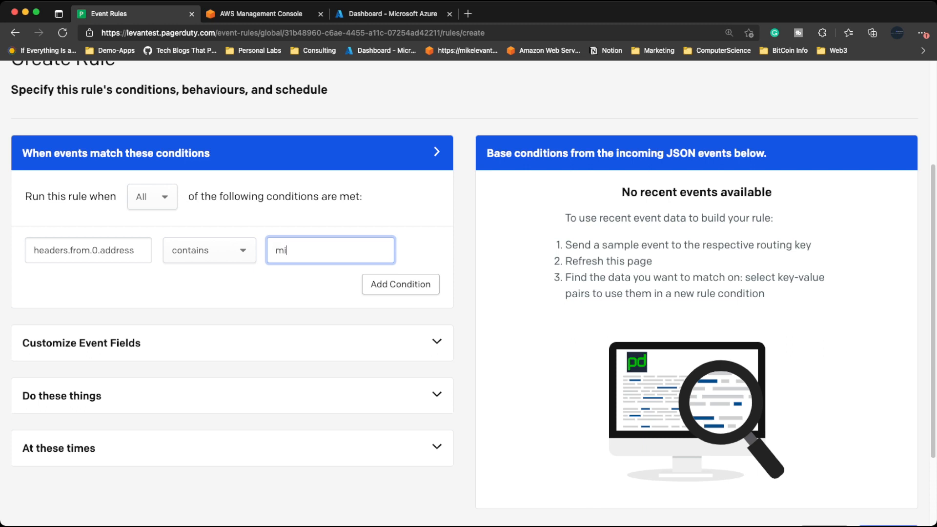
click(400, 285)
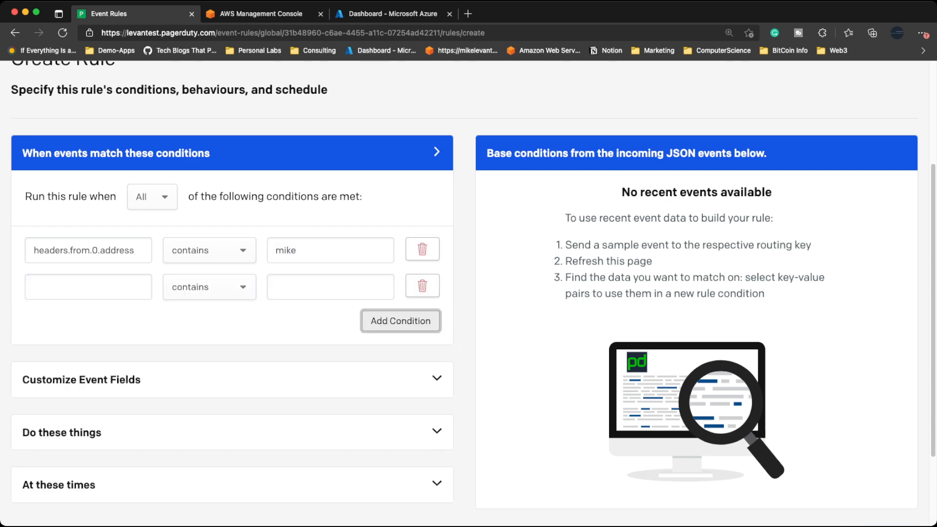
click(421, 285)
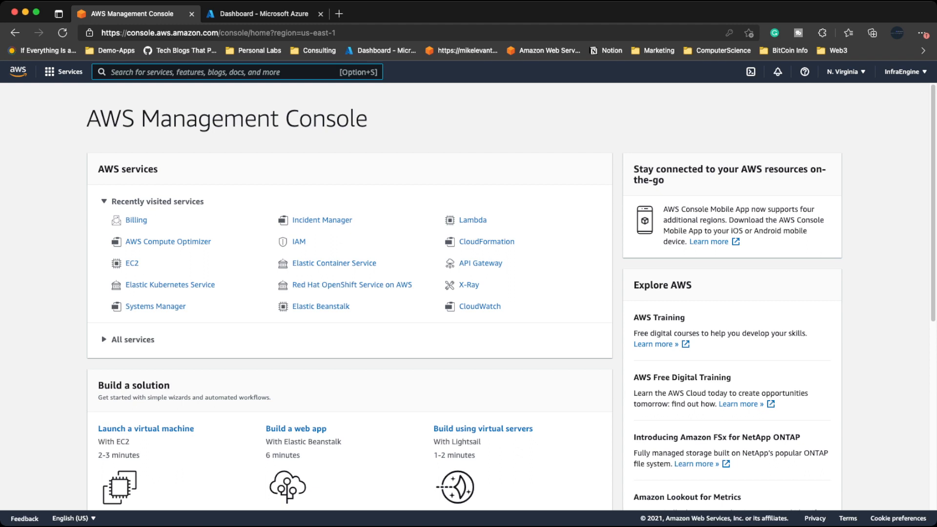
- Search the console for 'cloudwatch' and open the CloudWatch service overview
text(cloudwatch)
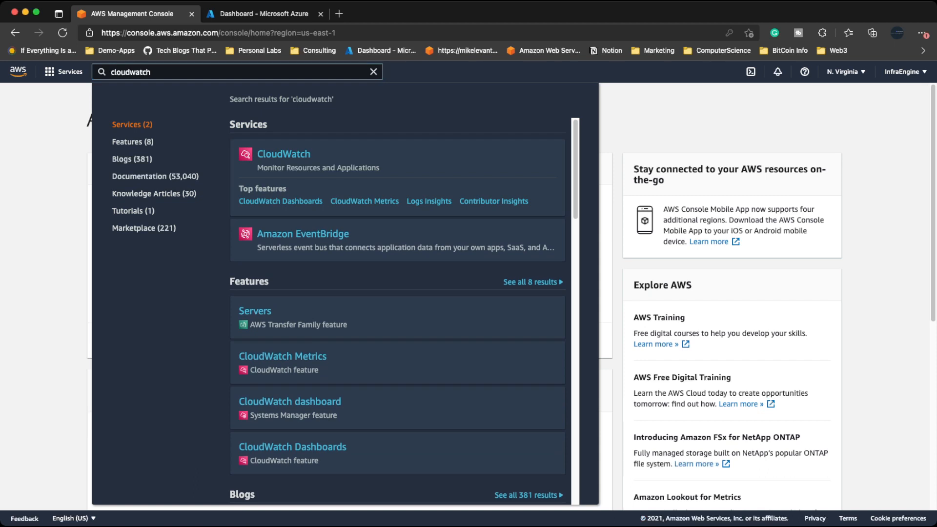
click(283, 154)
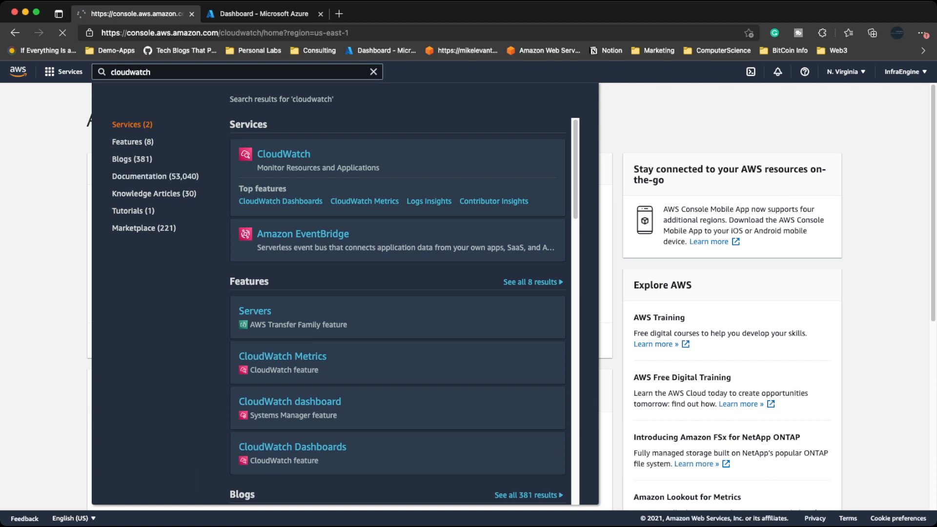
click(283, 153)
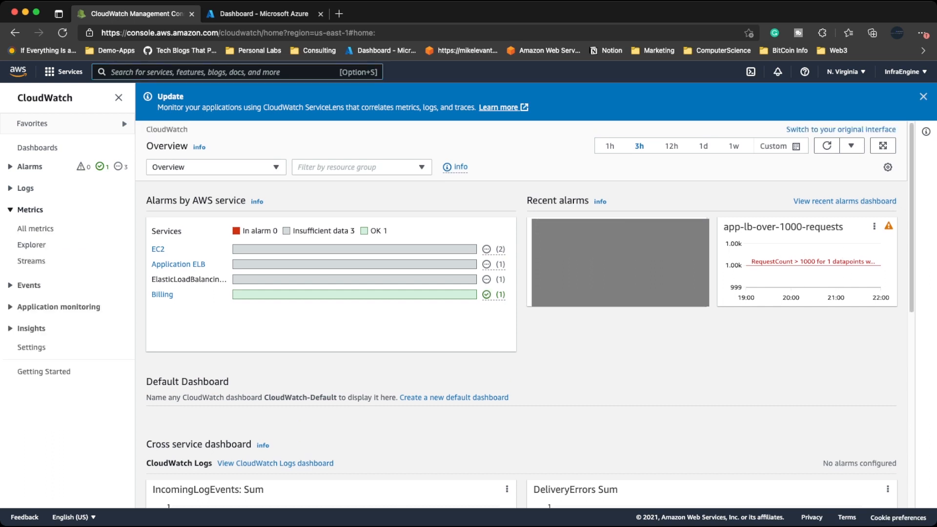
- Expand CloudWatch's Alarms, Logs and Application monitoring groups, start RUM, then jump to the Azure dashboard
click(25, 166)
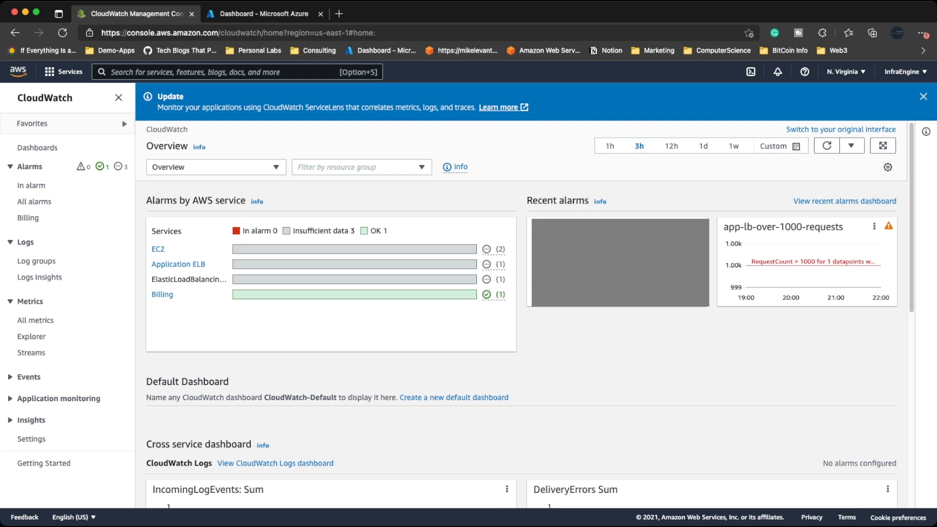
click(59, 398)
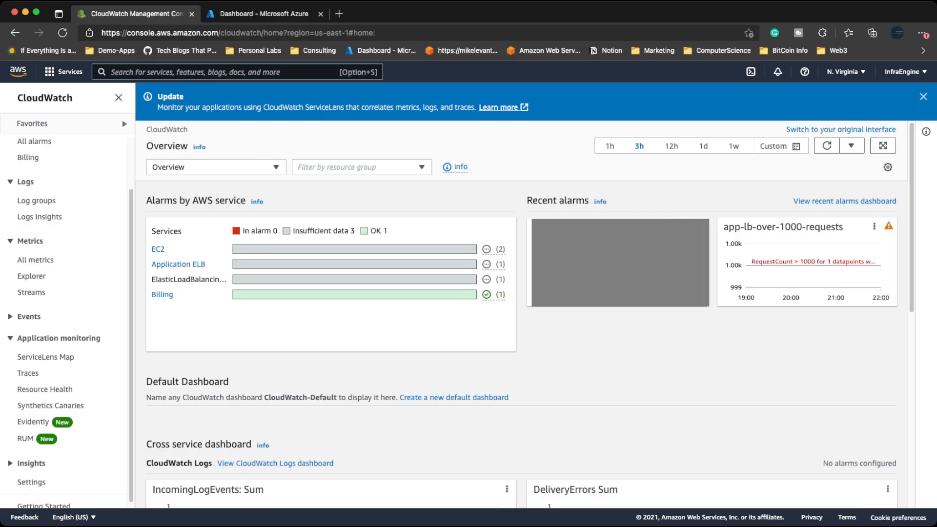
mouse_move(26, 438)
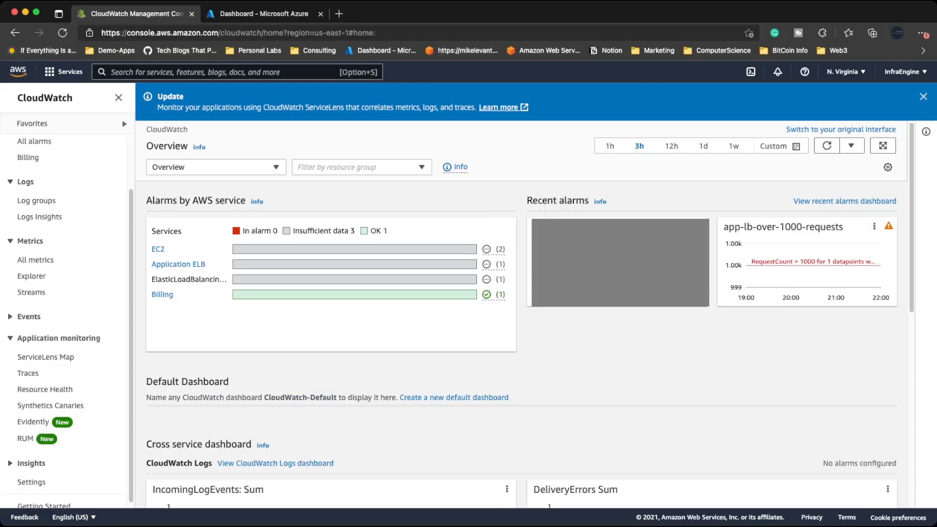
click(25, 432)
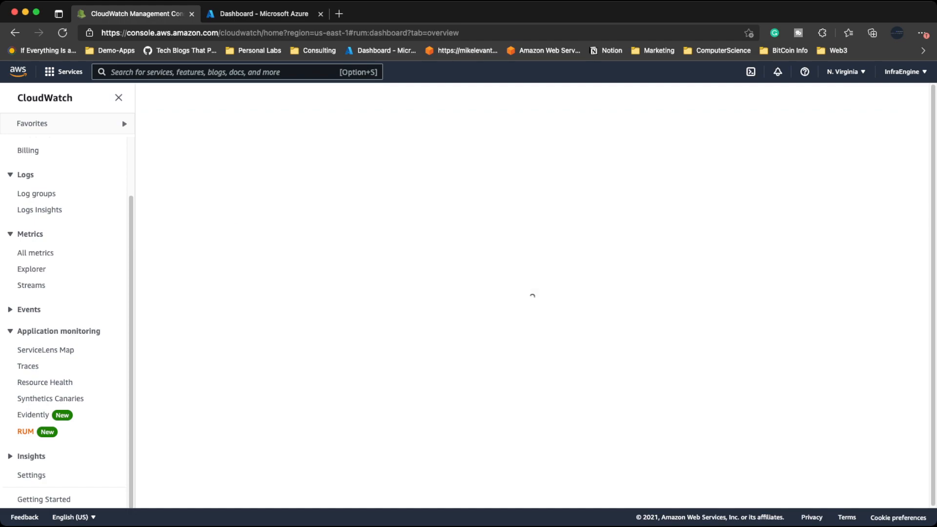
click(263, 13)
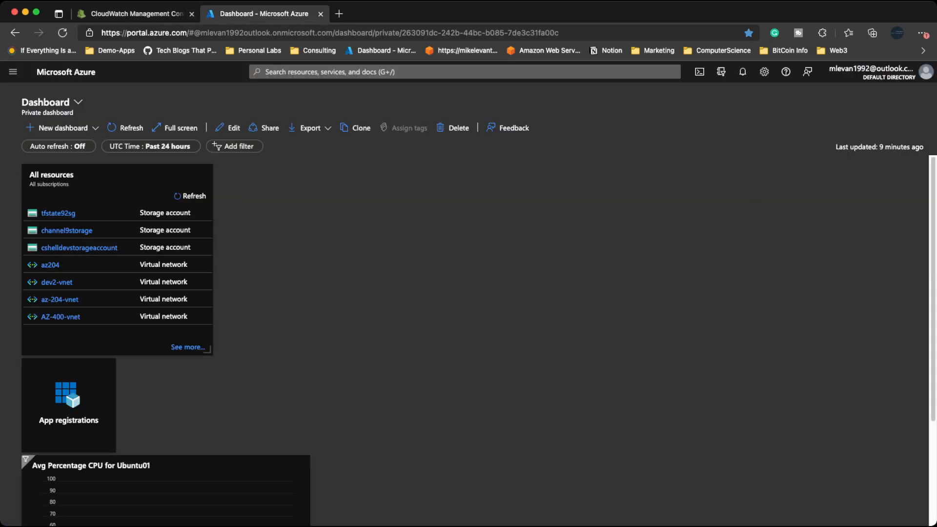
- Search 'monitor' to reach Azure Monitor's Overview and browse down its Insights categories
text(monitor)
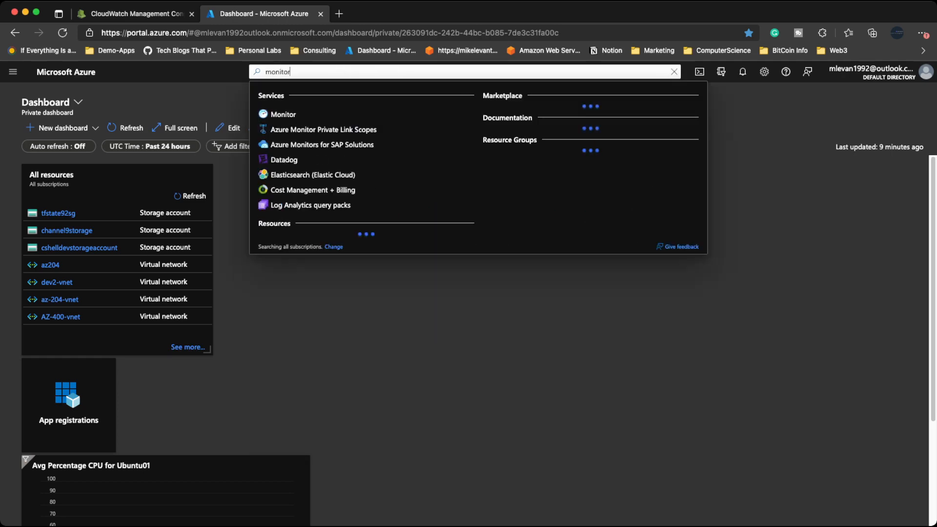
click(283, 114)
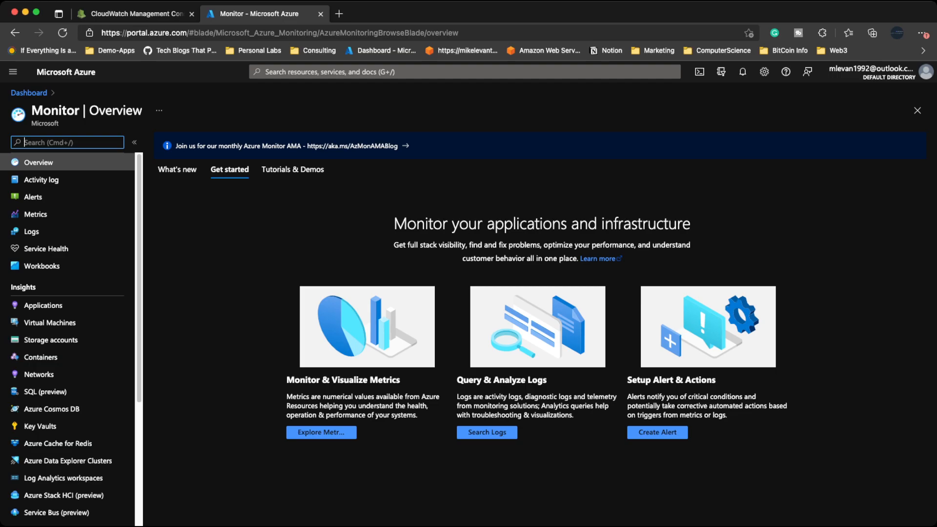
scroll(down, 3)
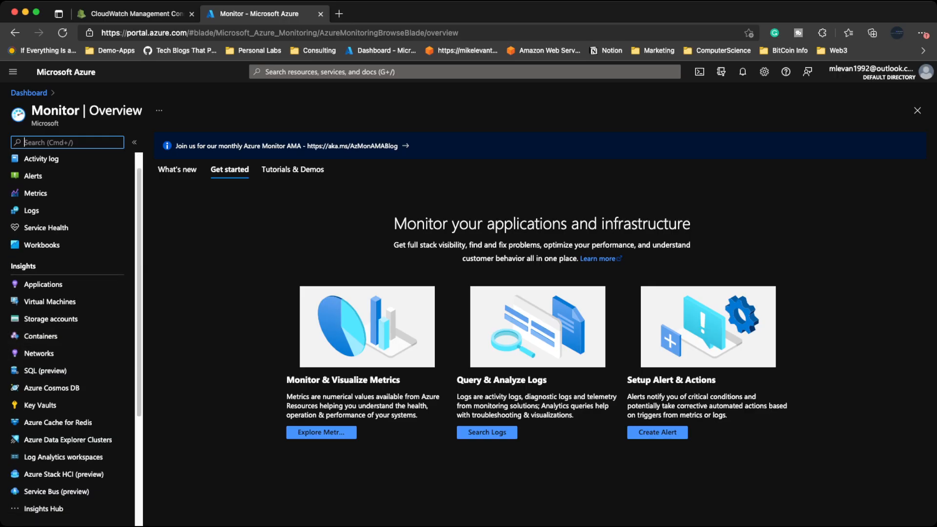
scroll(down, 3)
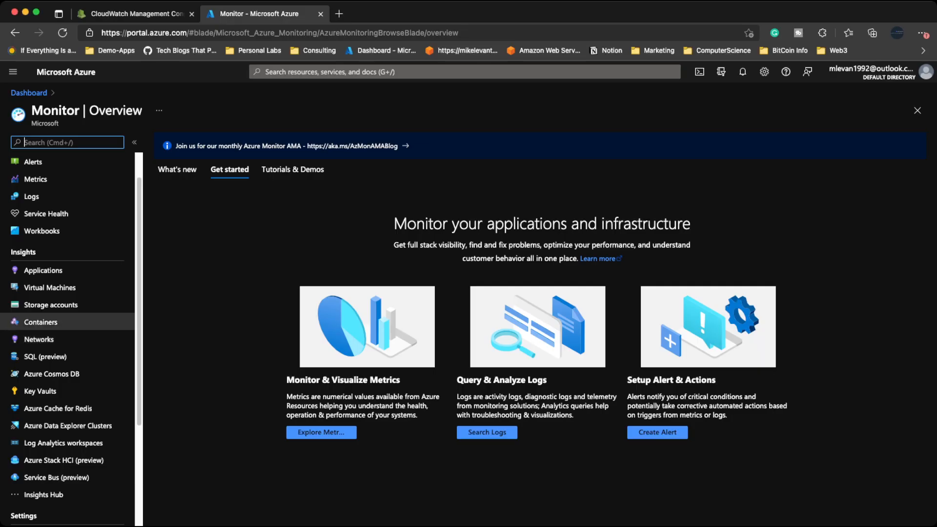
mouse_move(49, 287)
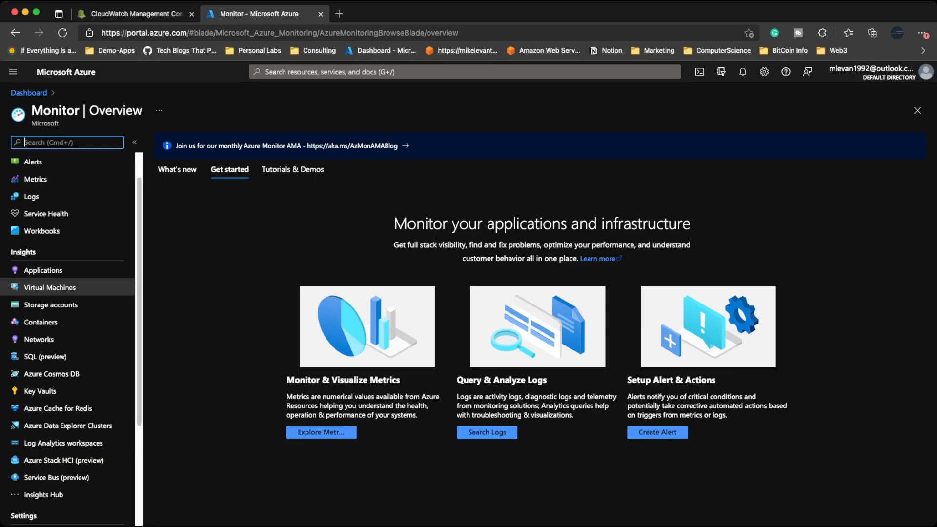